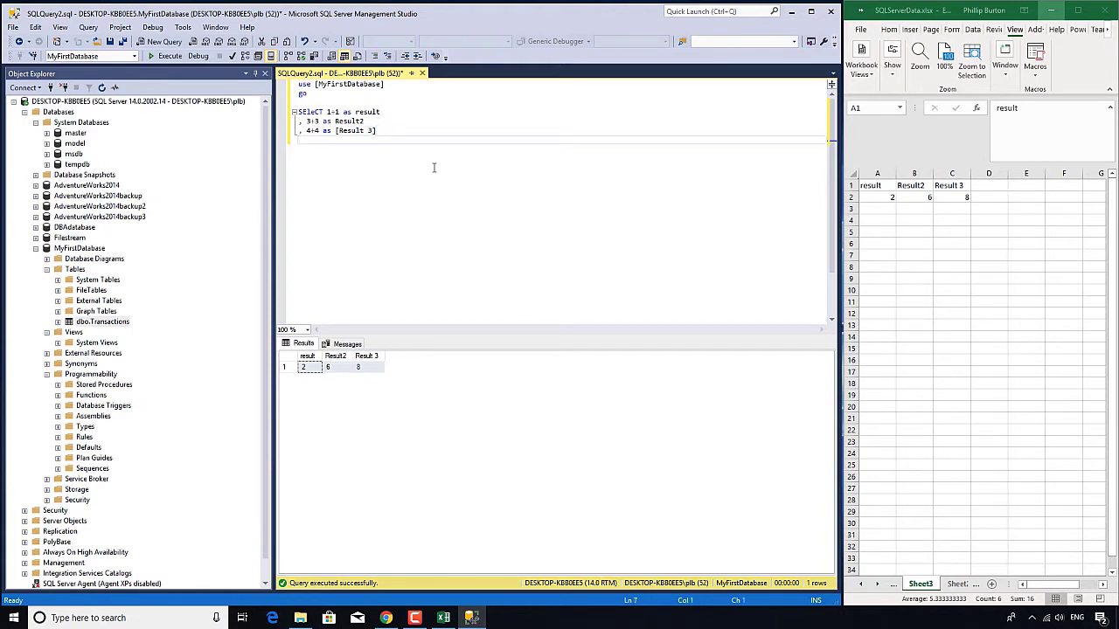
Add FROM [dbo].[Transactions] to the calculated query and run it, one row per transaction
text(from)
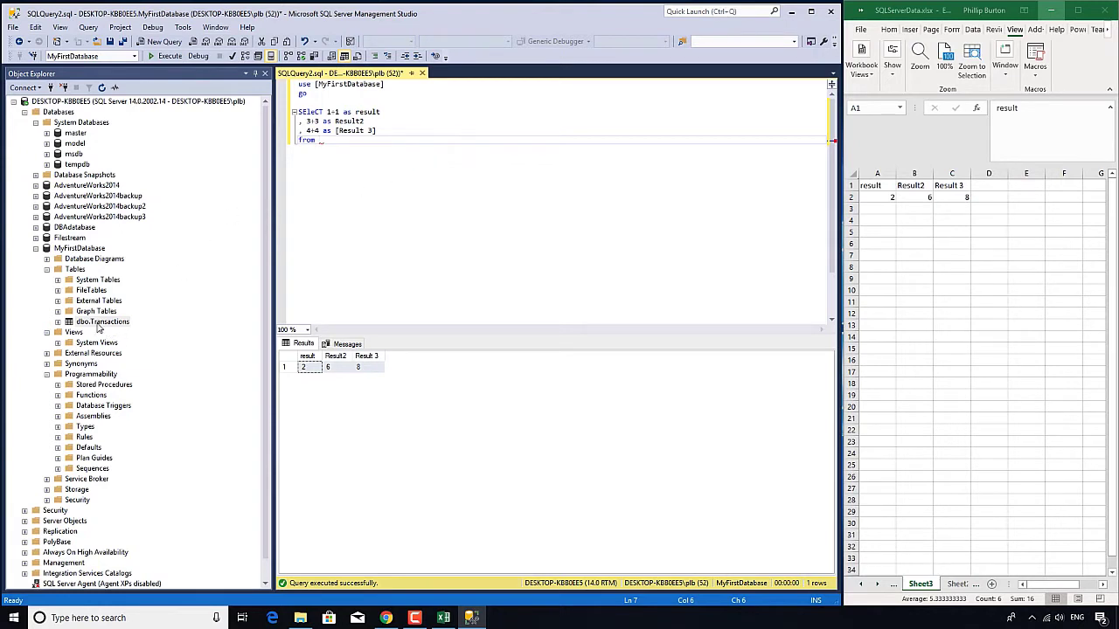
click(102, 322)
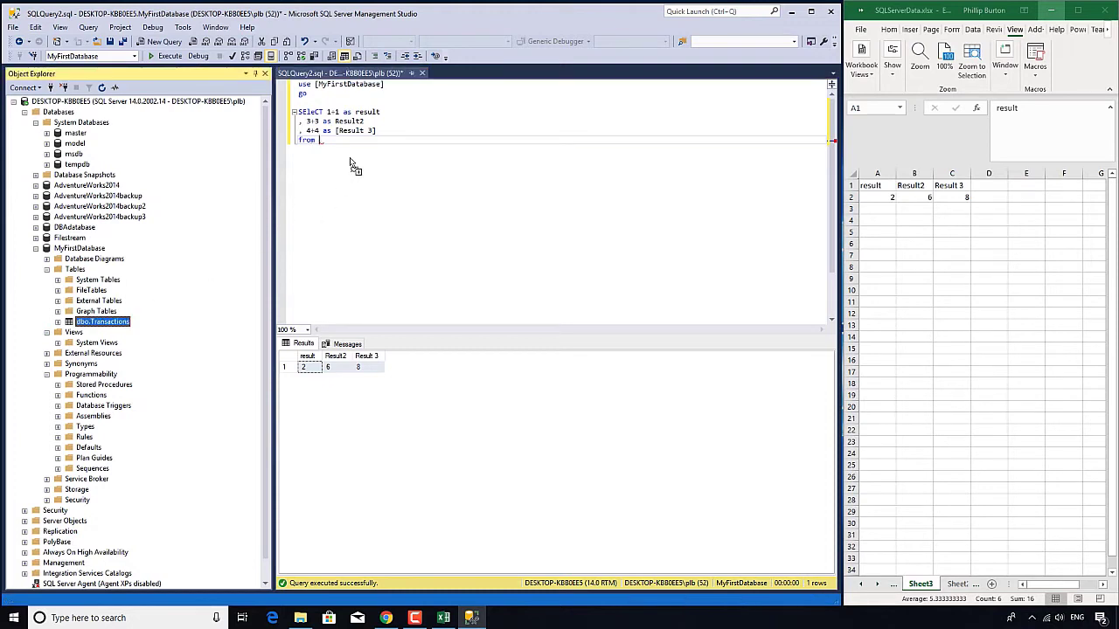
text([dbo].[Transactions])
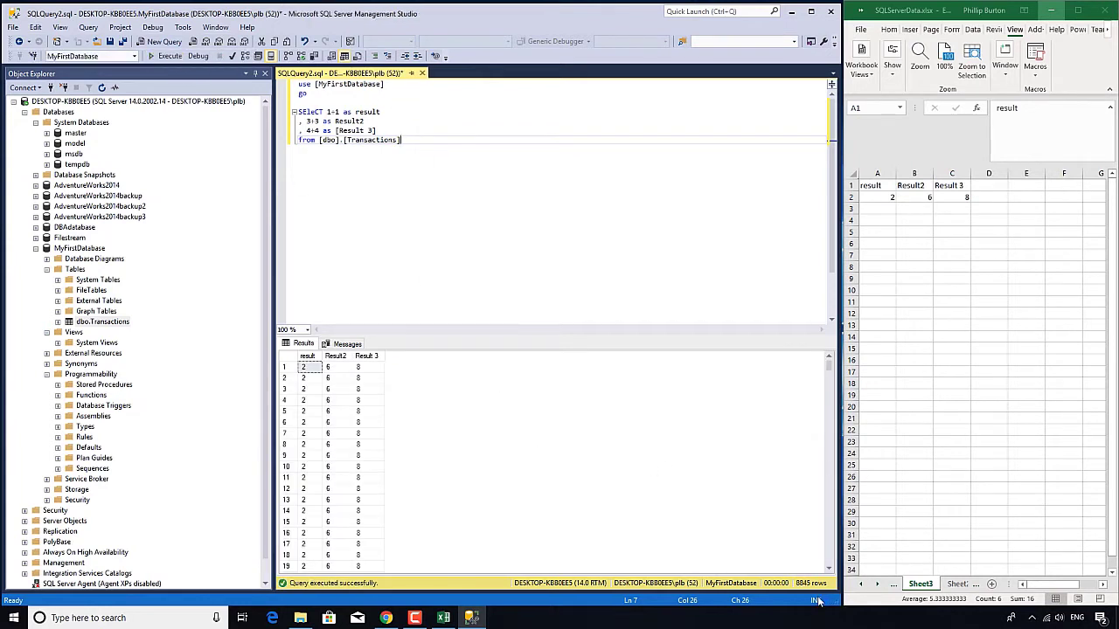
key(ctrl+v)
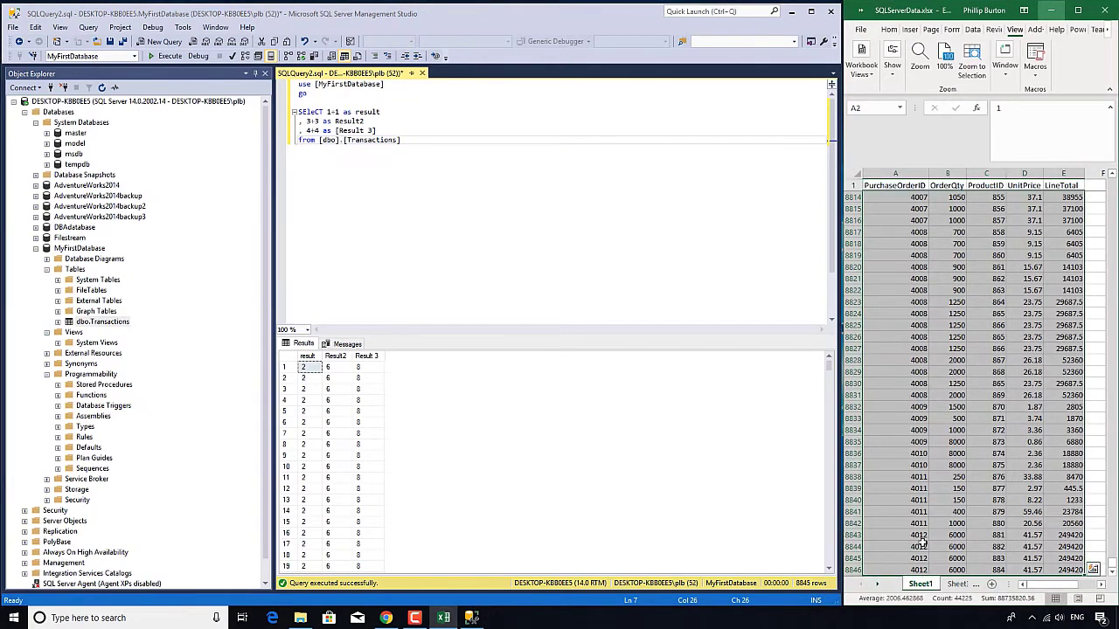
Replace the calculated expressions with a select over [dbo].[Transactions]
click(954, 535)
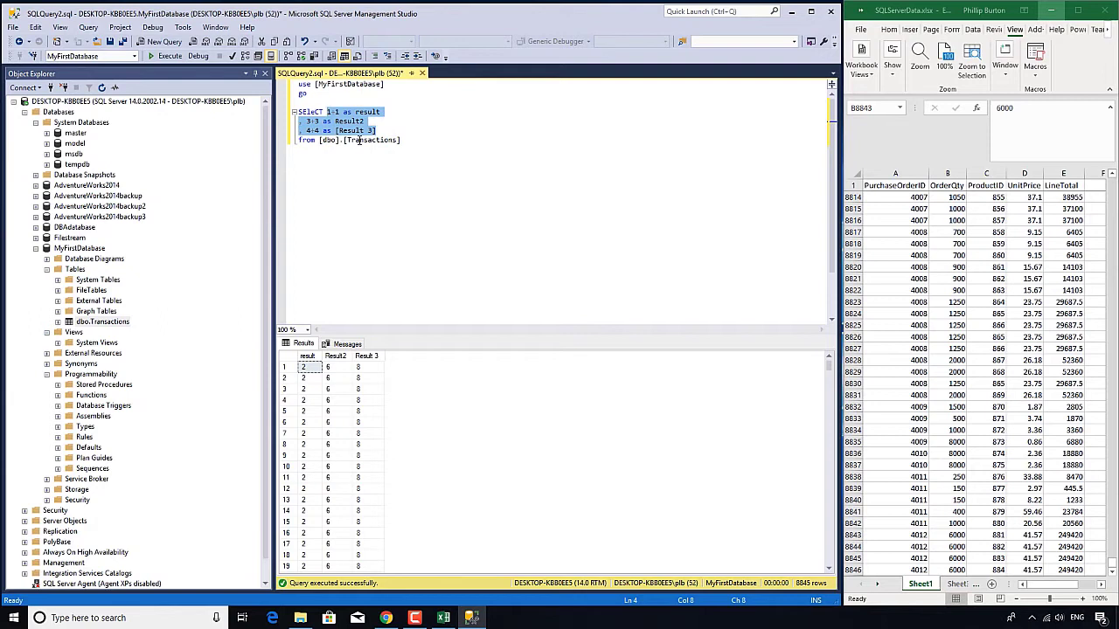
mouse_move(360, 140)
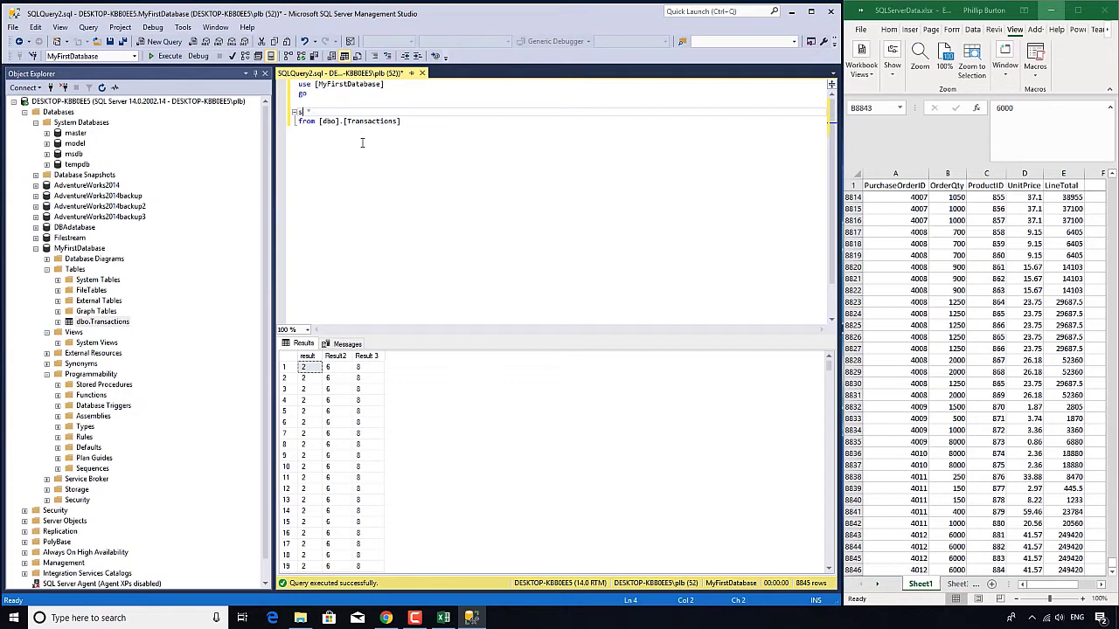
text(elect)
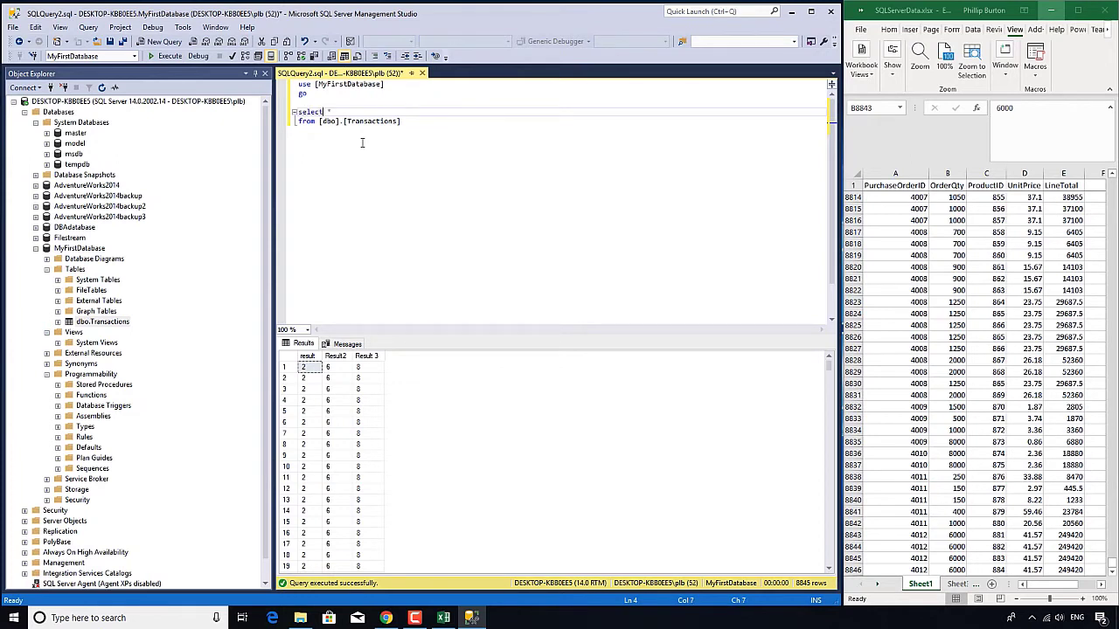
mouse_move(357, 129)
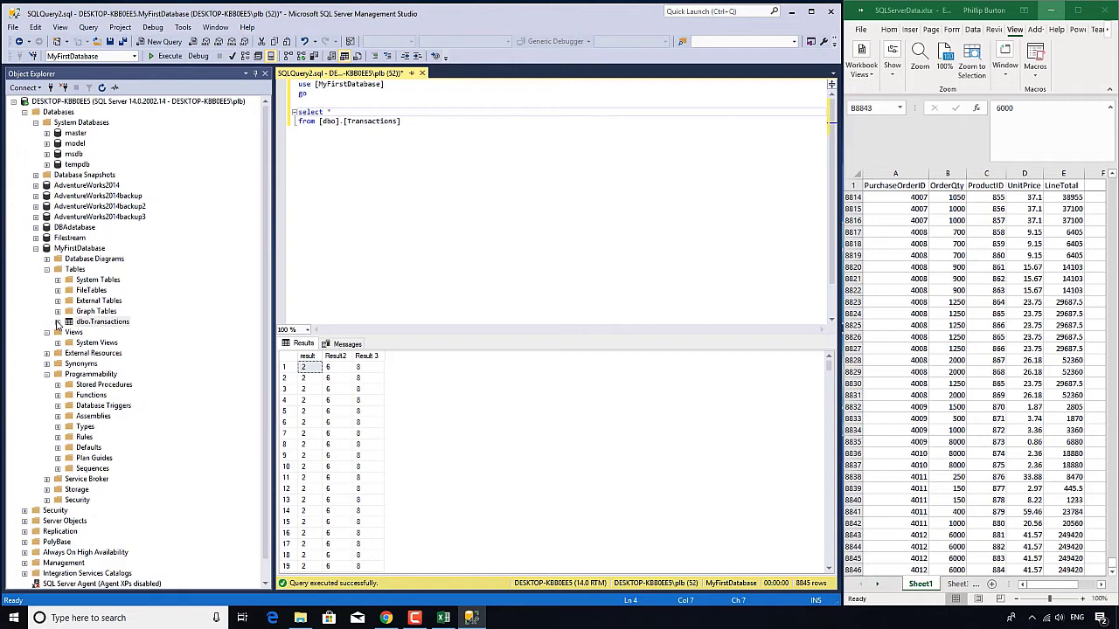
Expand the Transactions columns in Object Explorer and run the select-all query
click(58, 322)
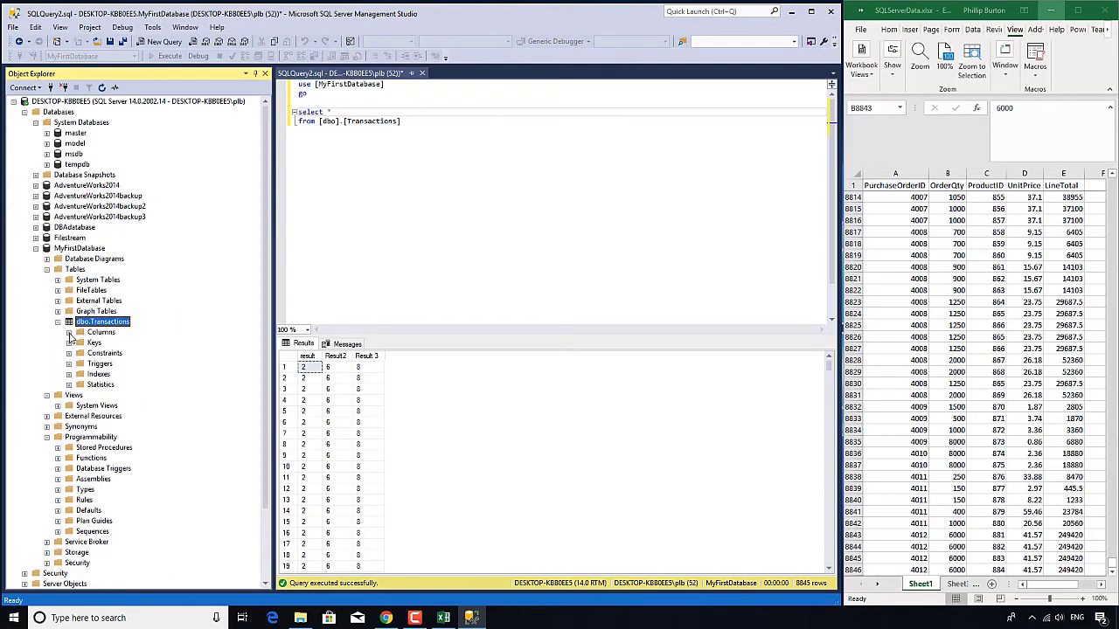
click(70, 332)
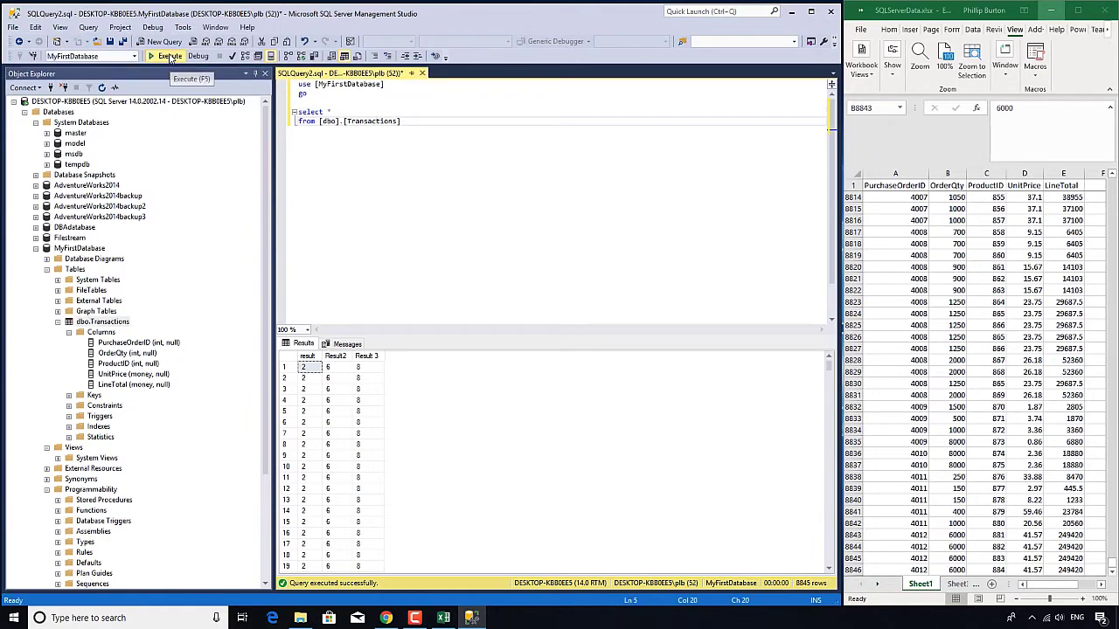
click(168, 56)
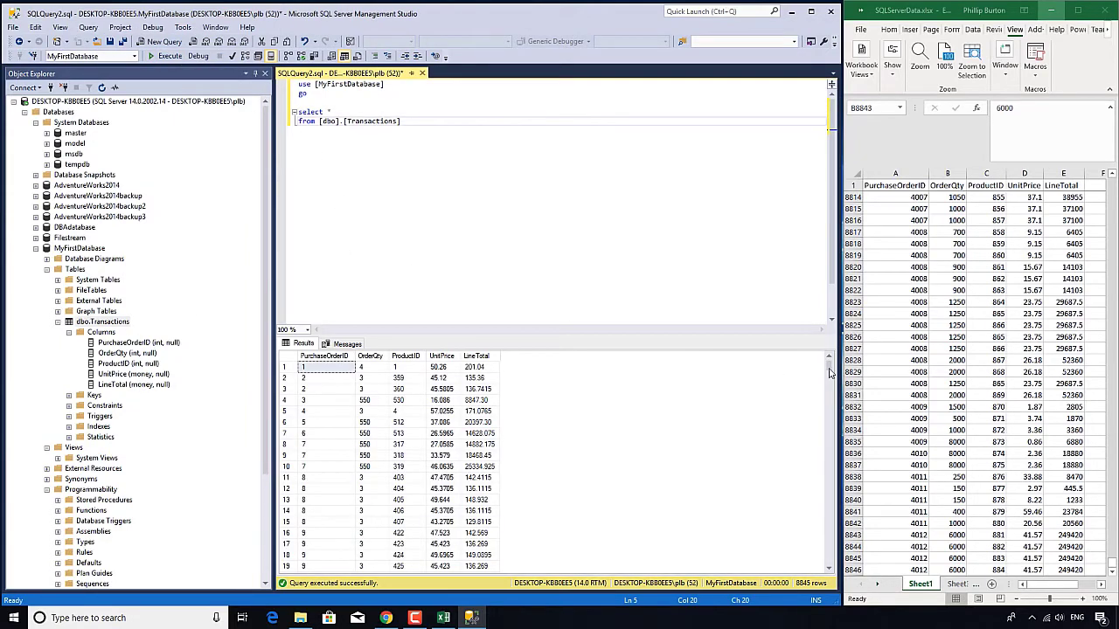
scroll(down, 3)
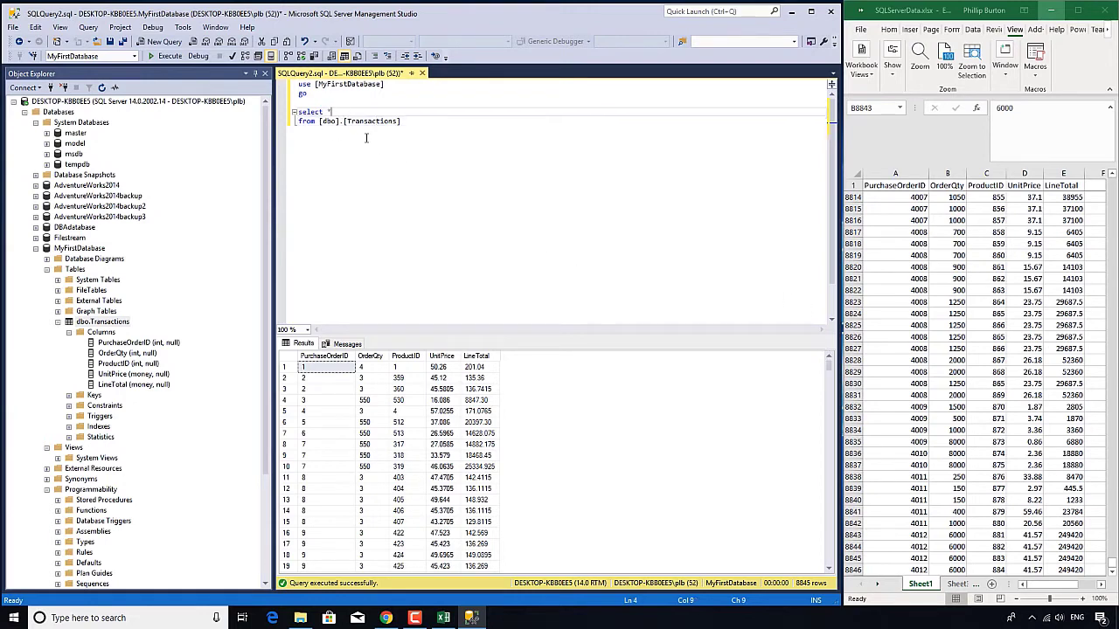
Select [PurchaseOrderID], [OrderQty], [ProductID] instead of * and run the query
key(Backspace)
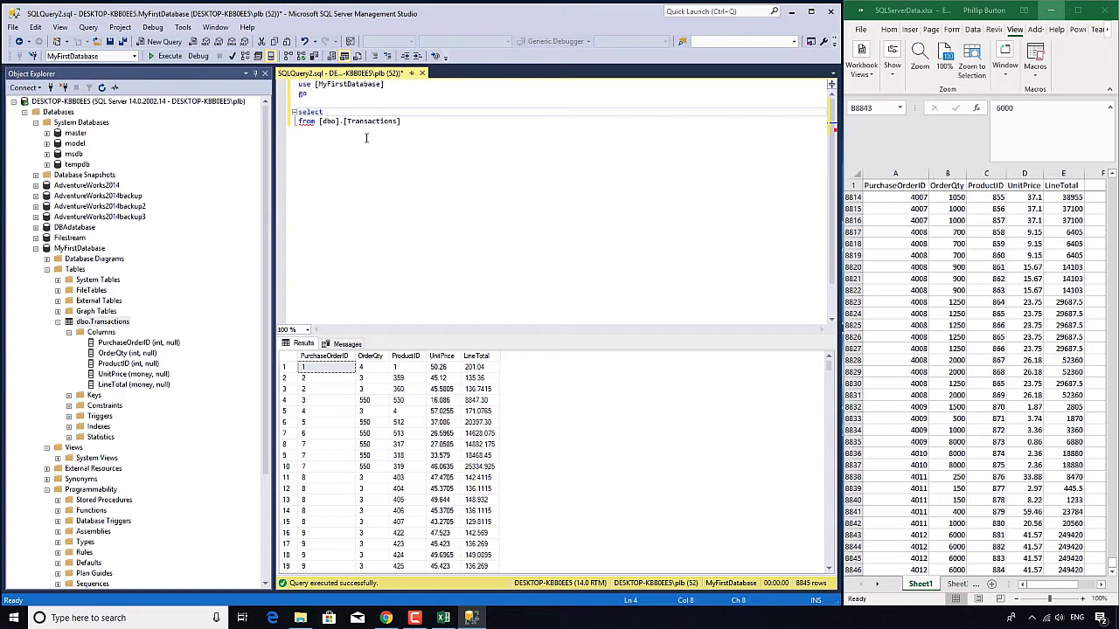
mouse_move(350, 157)
text( [PurchaseOrderID],)
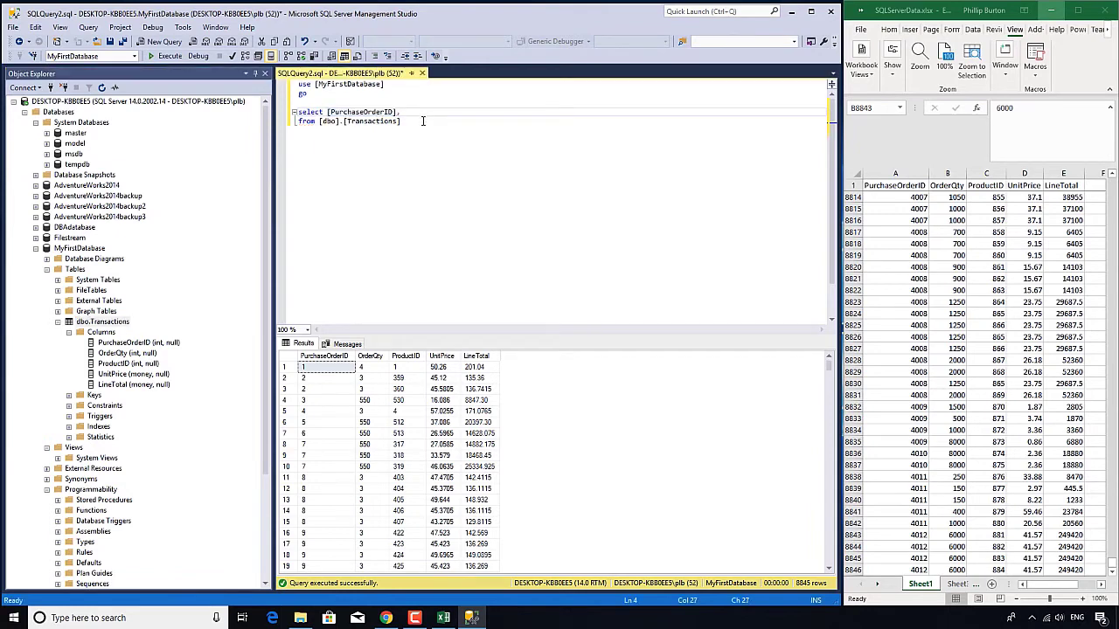
click(102, 322)
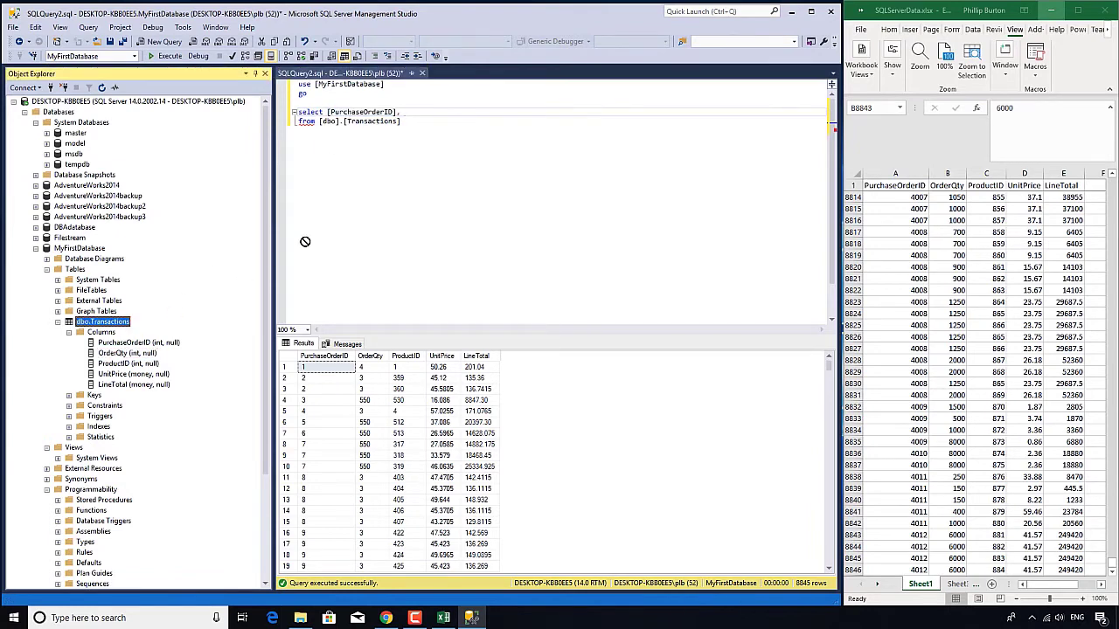
text(, [OrderQty] [ProductID)
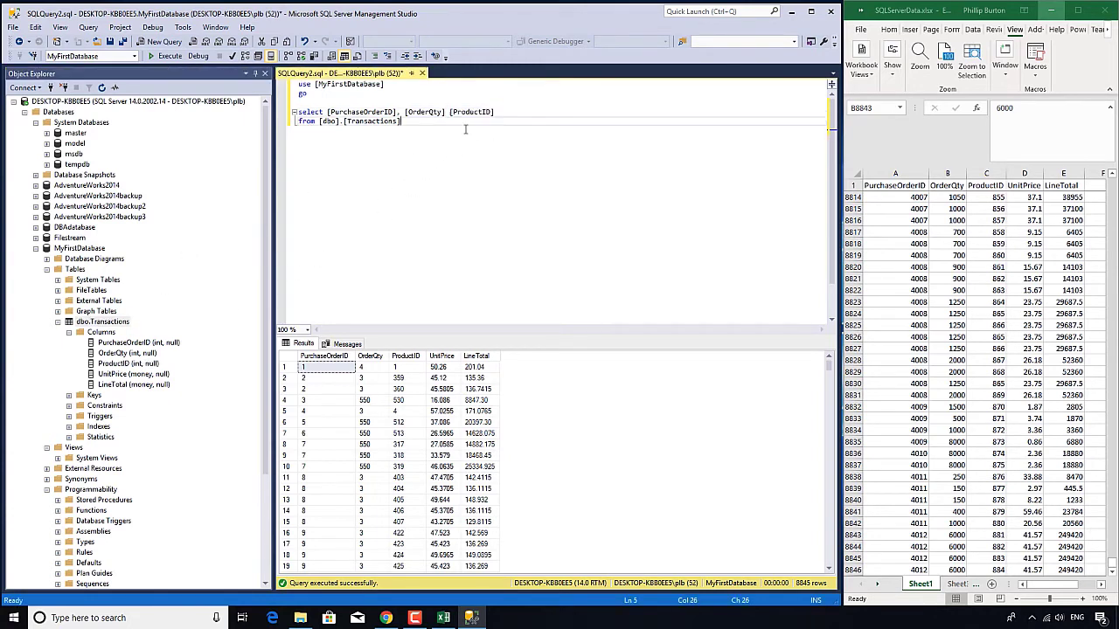
mouse_move(191, 54)
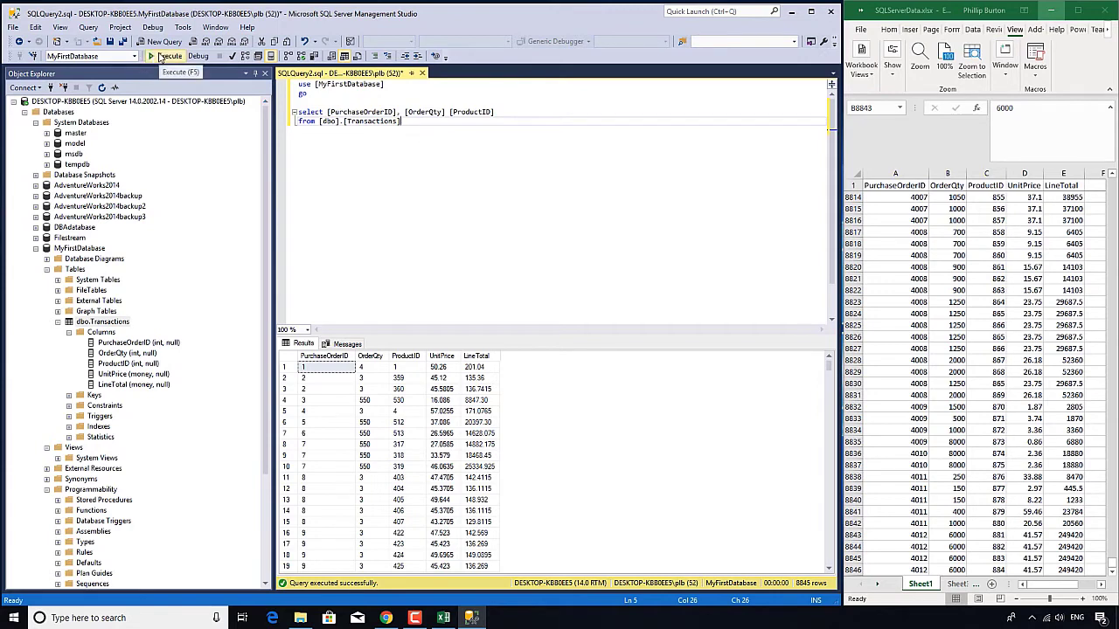
click(175, 54)
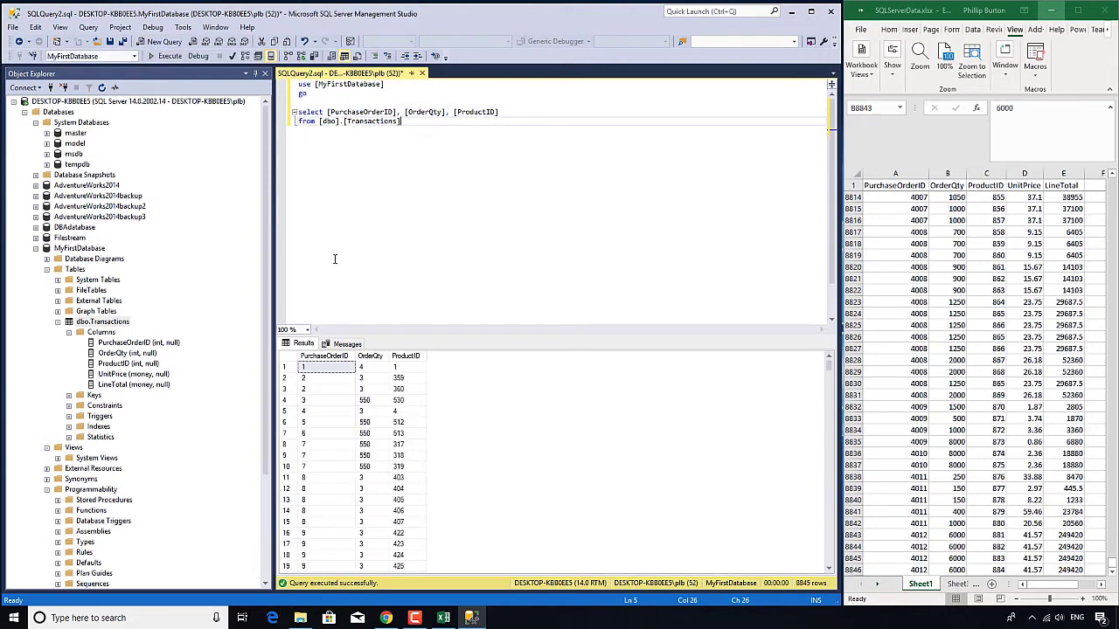
Scroll through the PurchaseOrderID, OrderQty and ProductID results
scroll(down, 3)
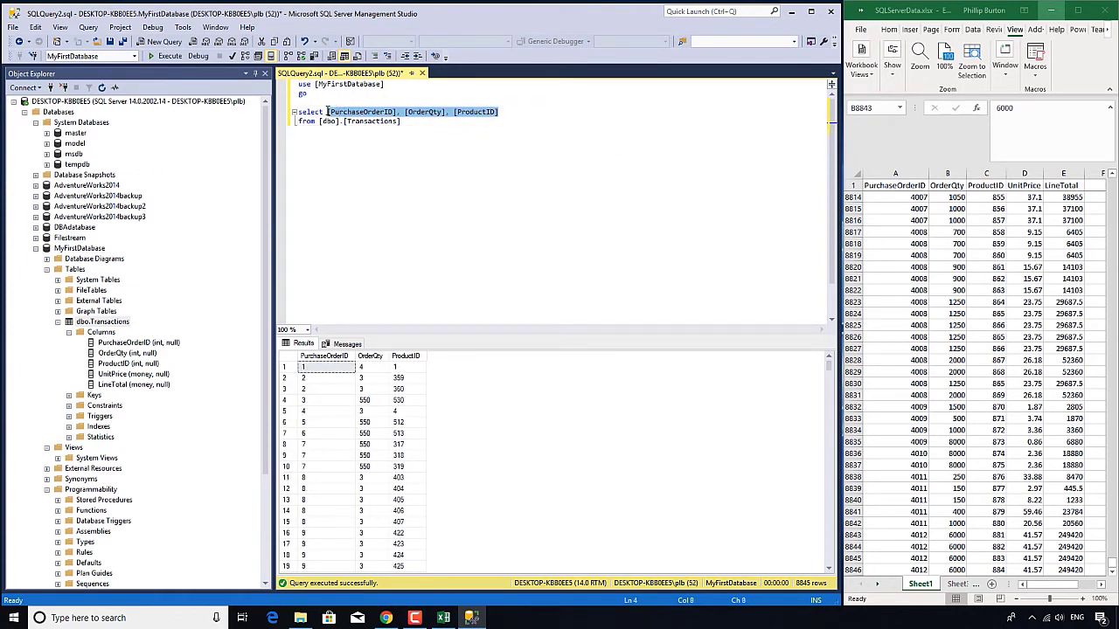
Cut the column list down to PurchaseOrderID, run it and select that results column
key(Delete)
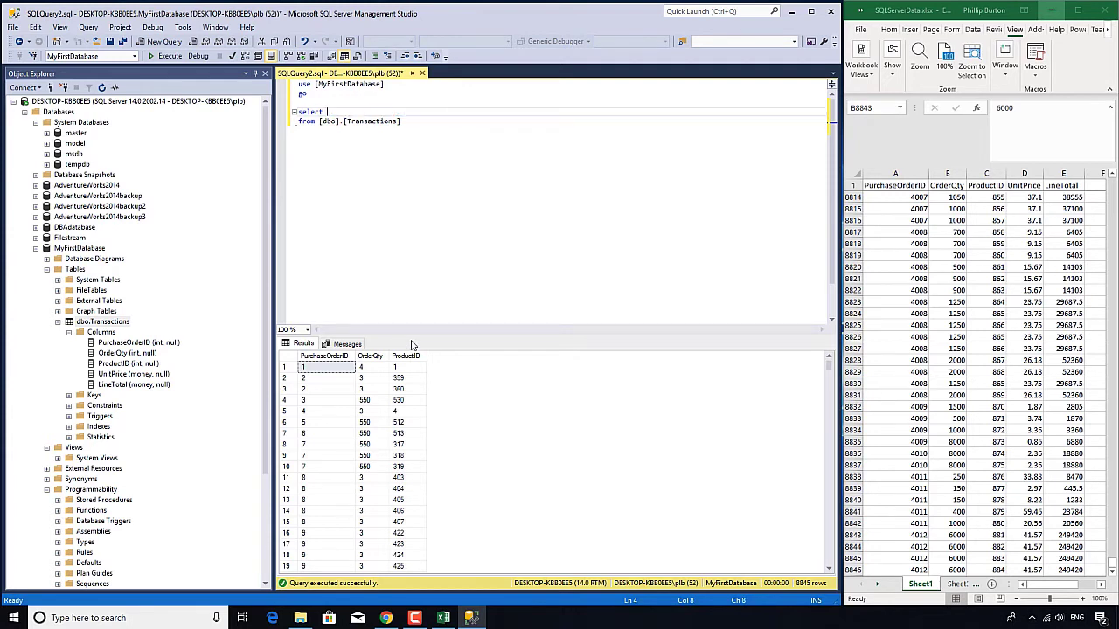
text(pu)
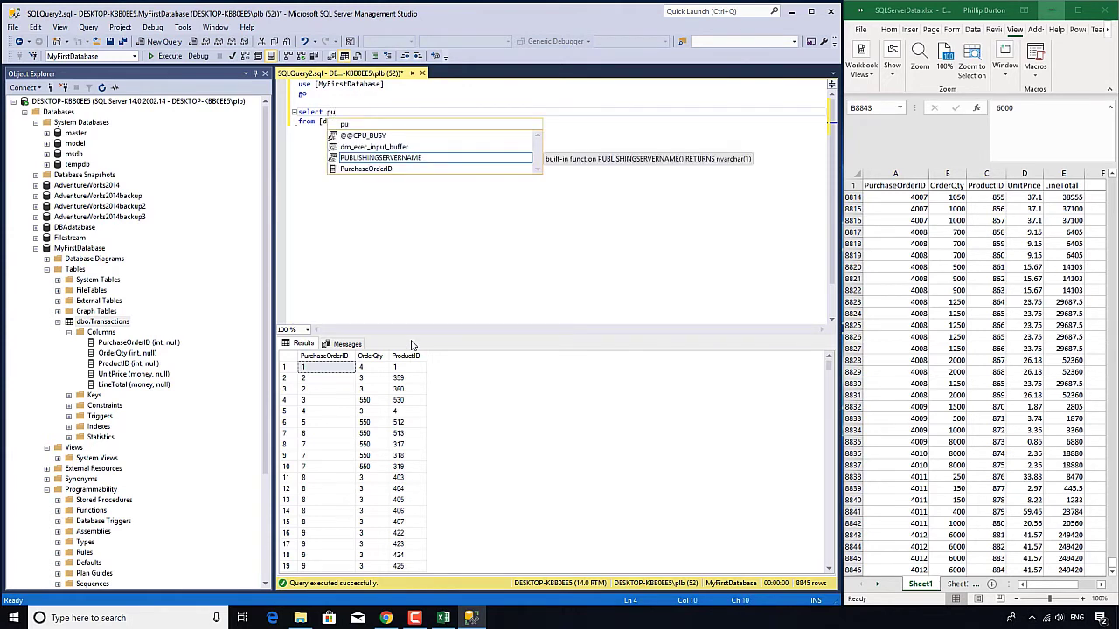
text(urchaseOrderID)
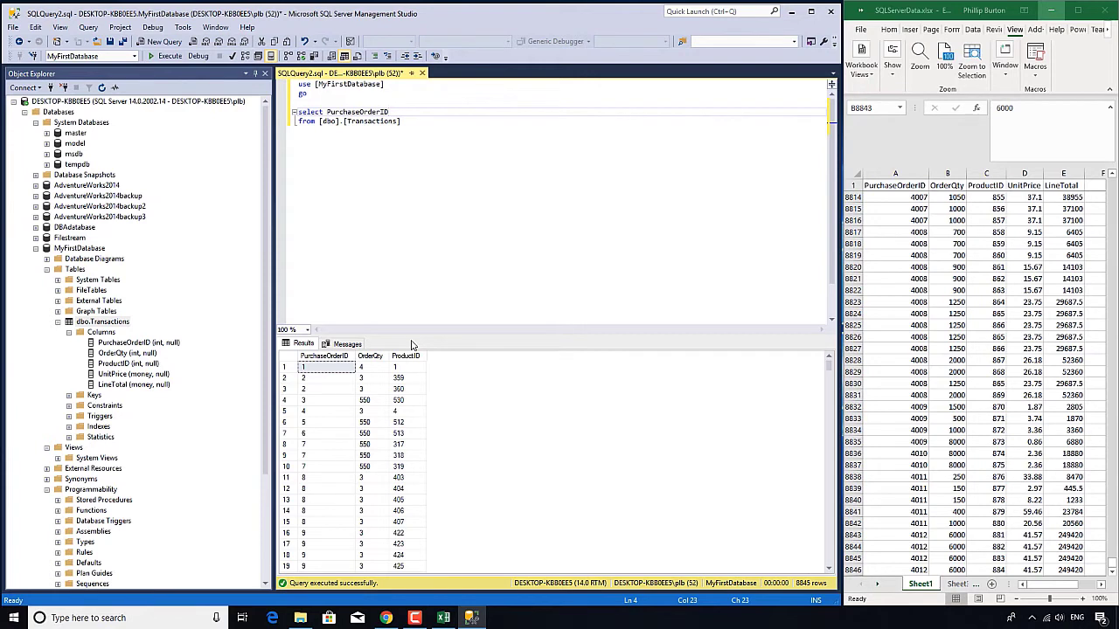
click(169, 53)
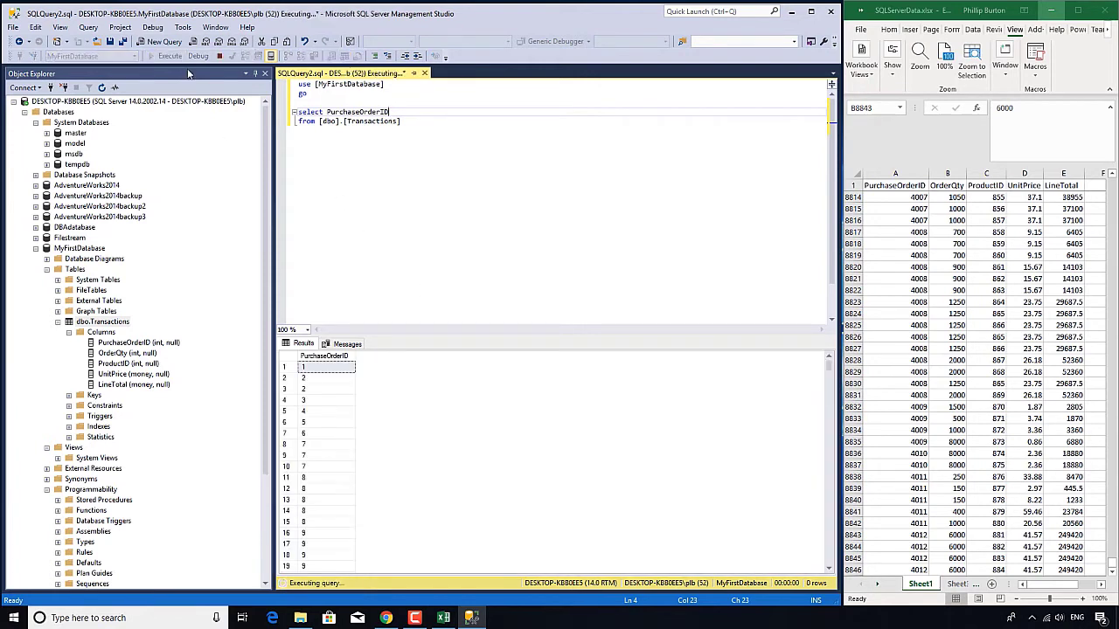
click(147, 56)
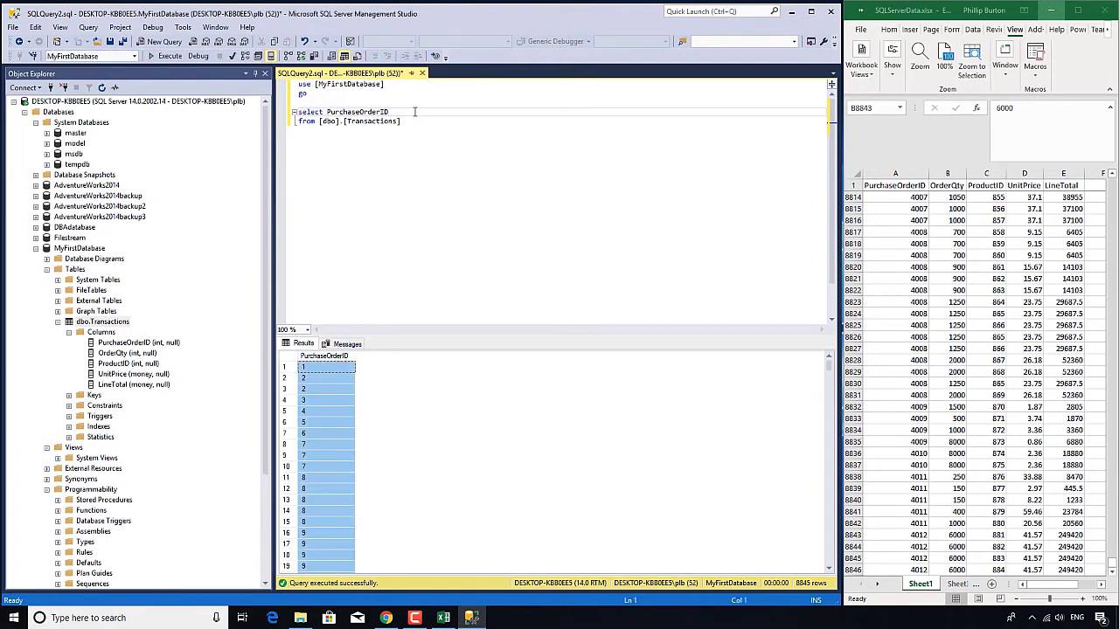
Write a second query, SELECT [UnitPrice] FROM [dbo].[Transactions], beneath the first
click(402, 121)
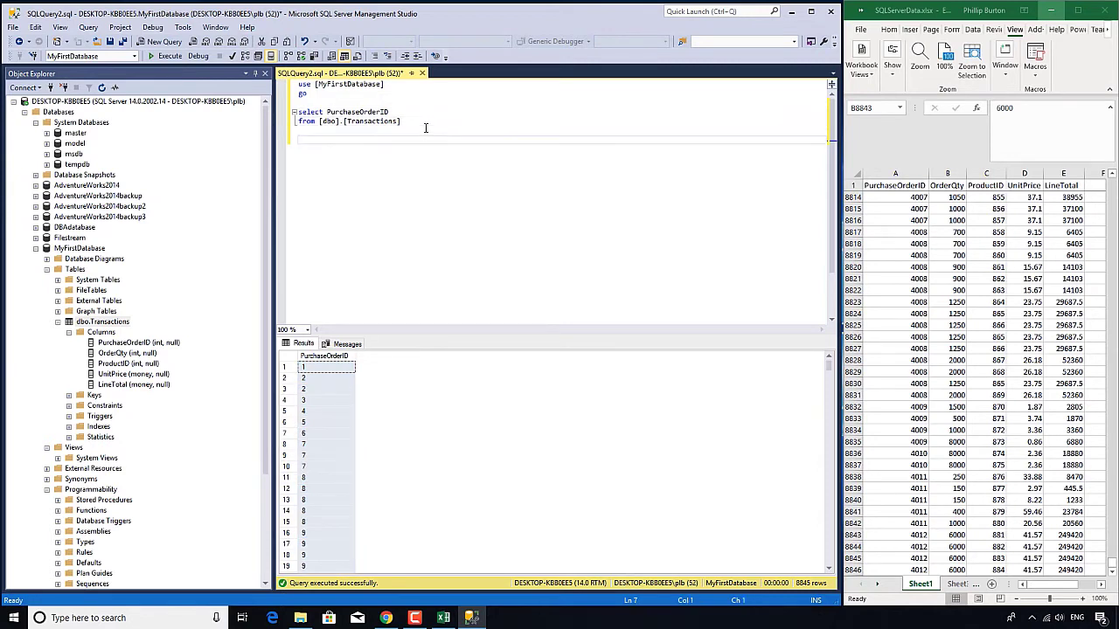
text(select)
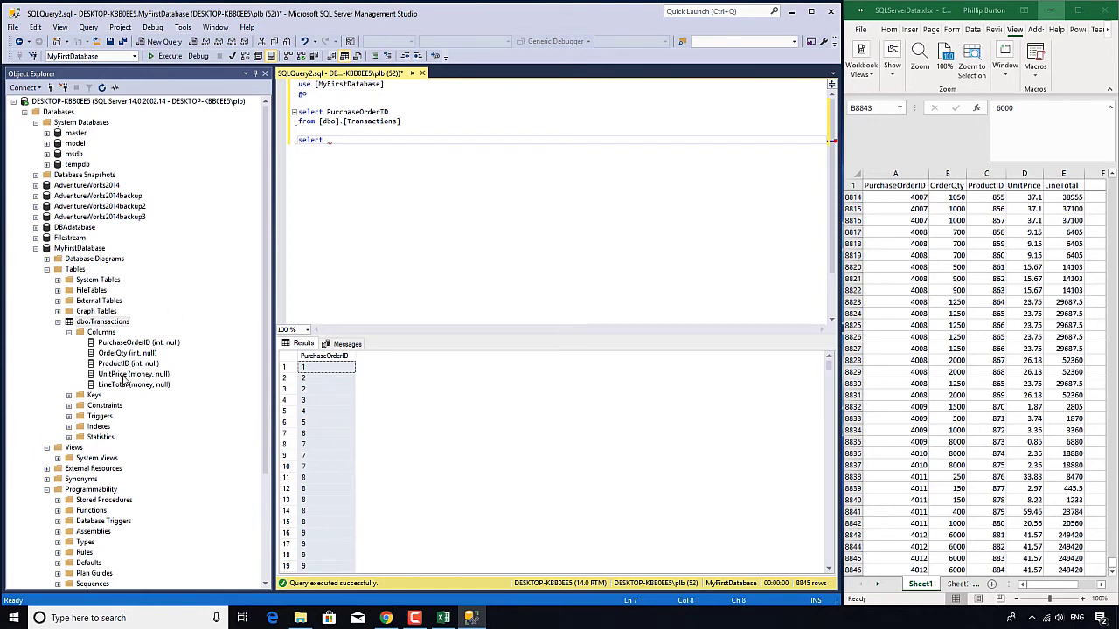
text([UnitPrice])
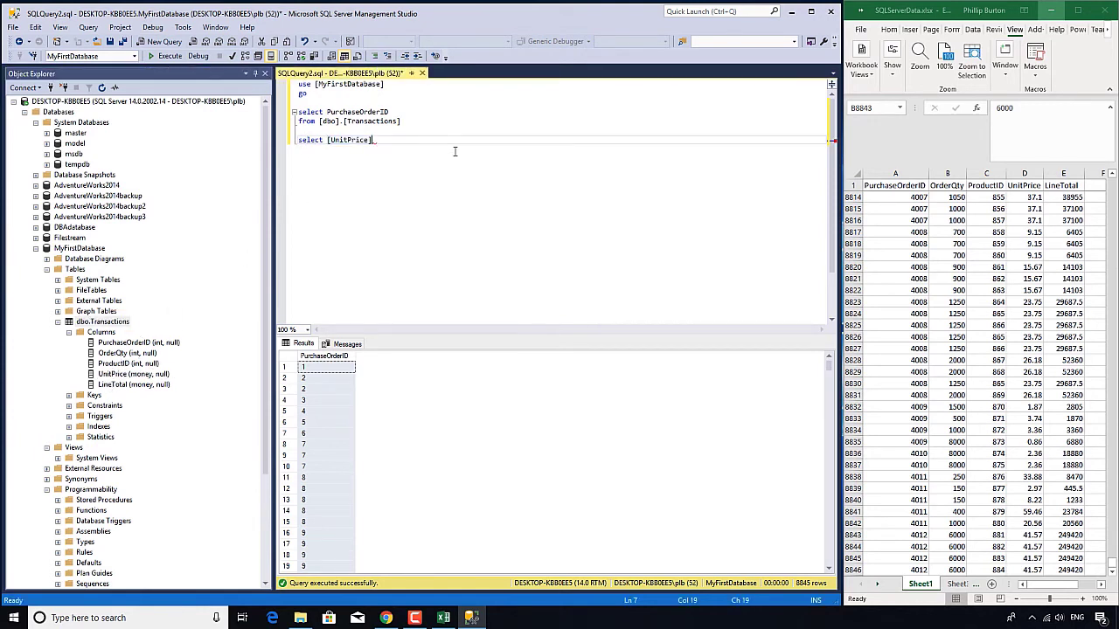
text(from)
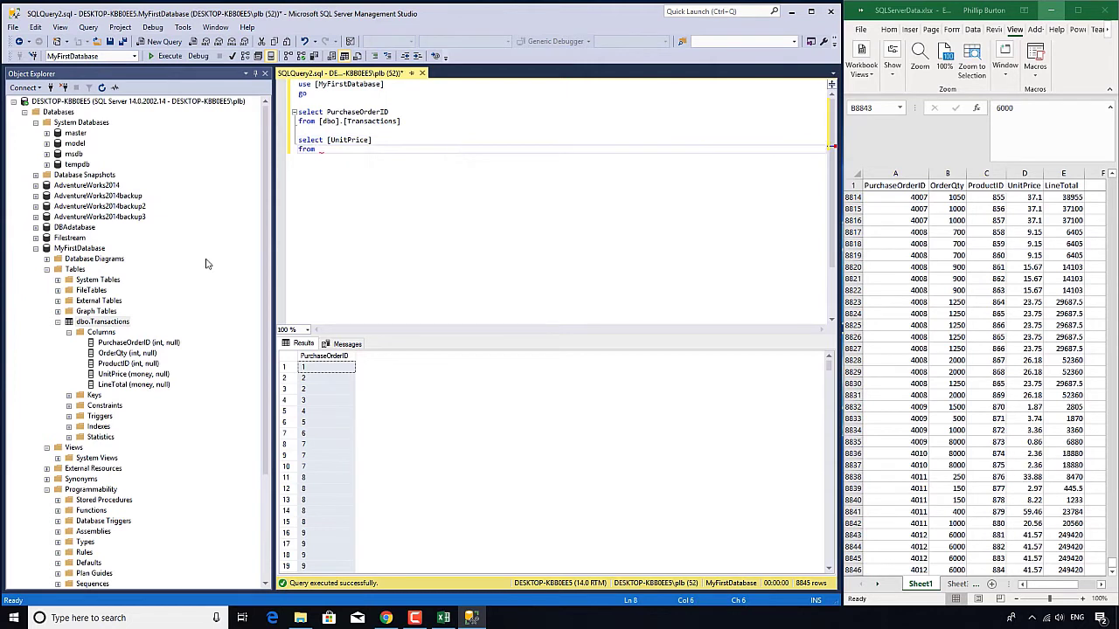
text([dbo].[Transactions])
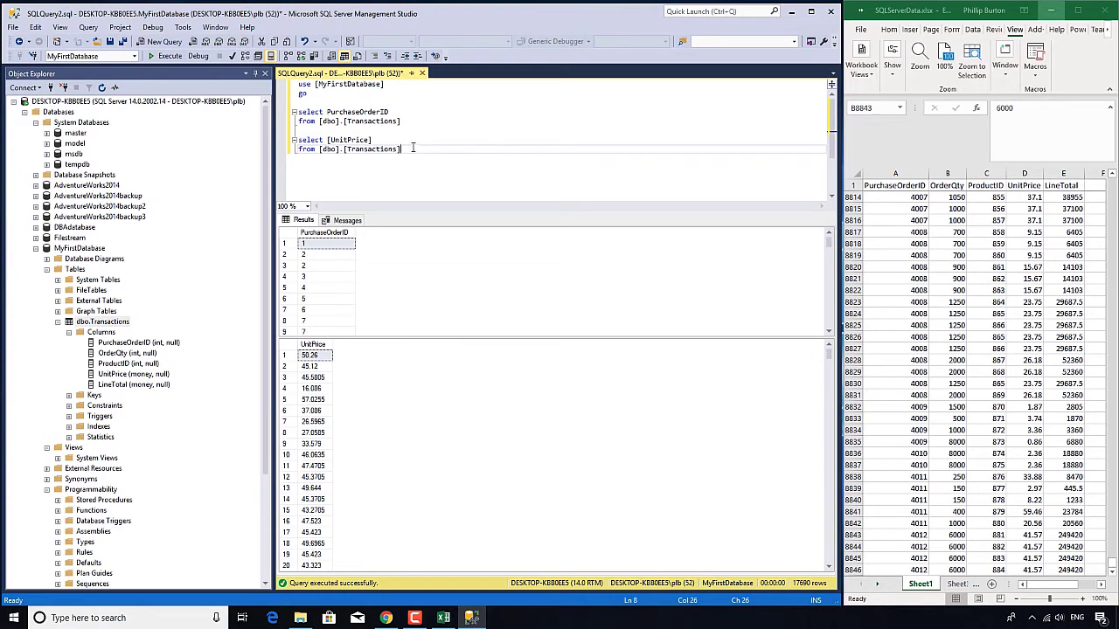
drag(299, 112, 399, 120)
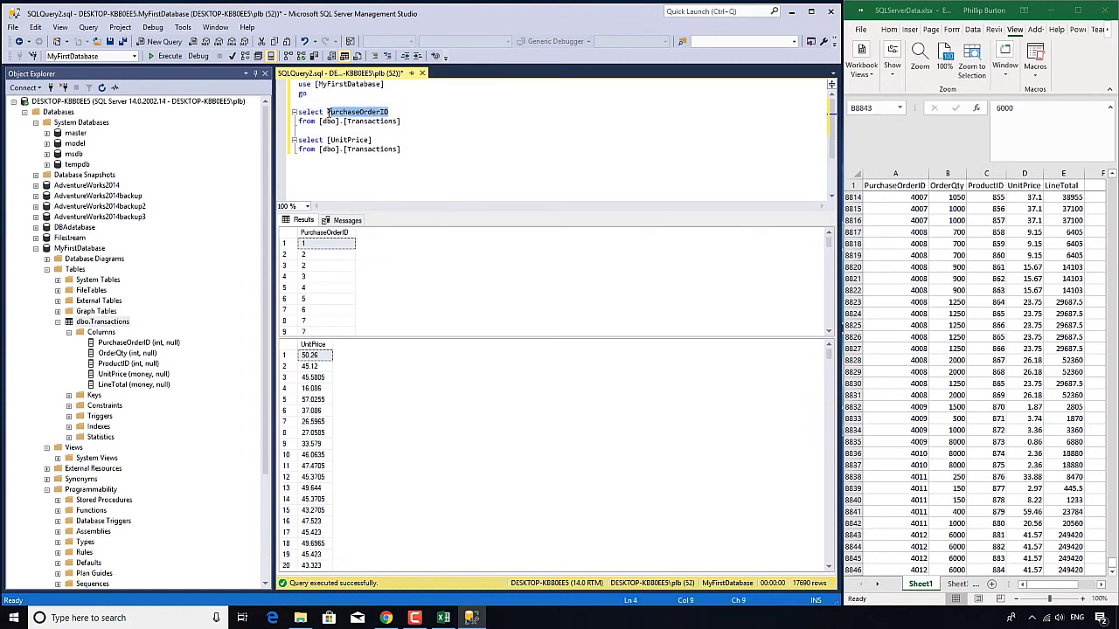
Collapse both queries into SELECT * FROM [dbo].[Transactions] and run it in one grid
text(*)
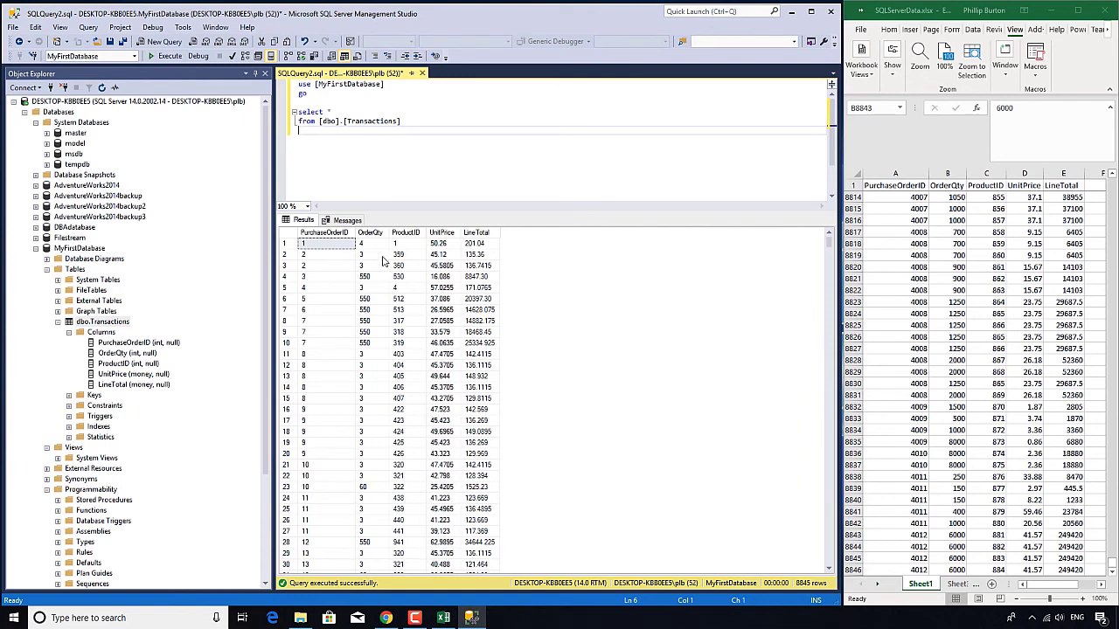
mouse_move(399, 256)
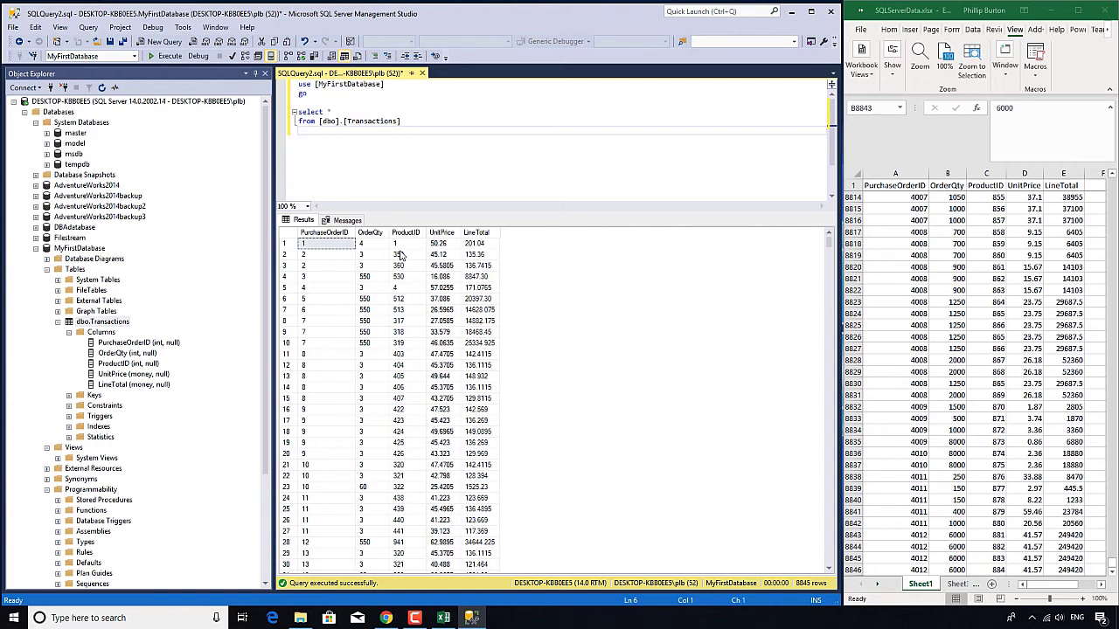
mouse_move(367, 387)
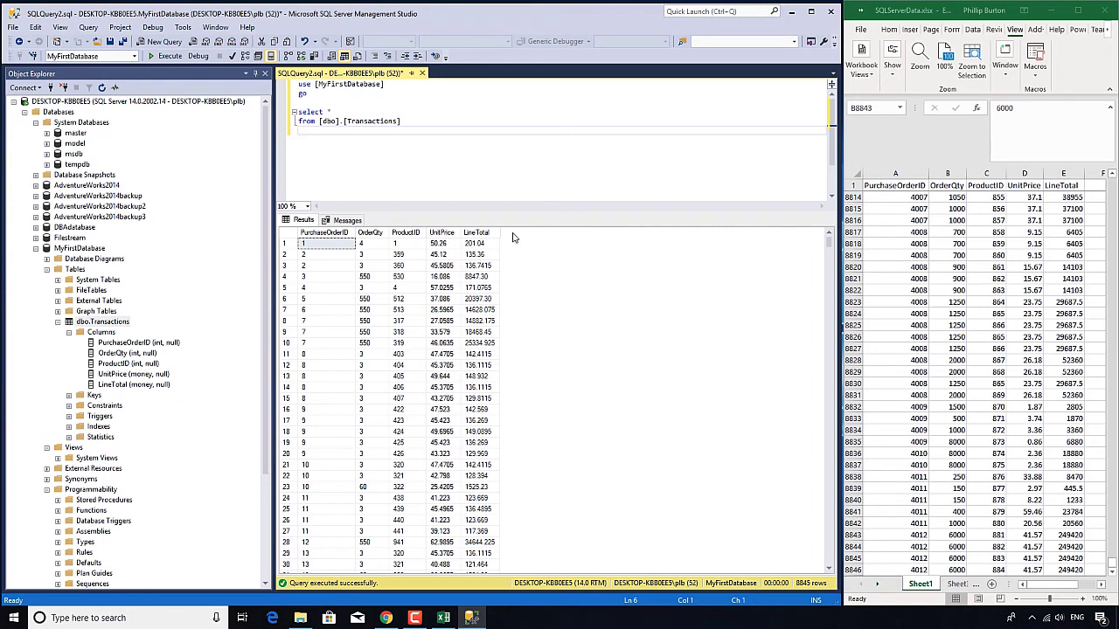
mouse_move(368, 262)
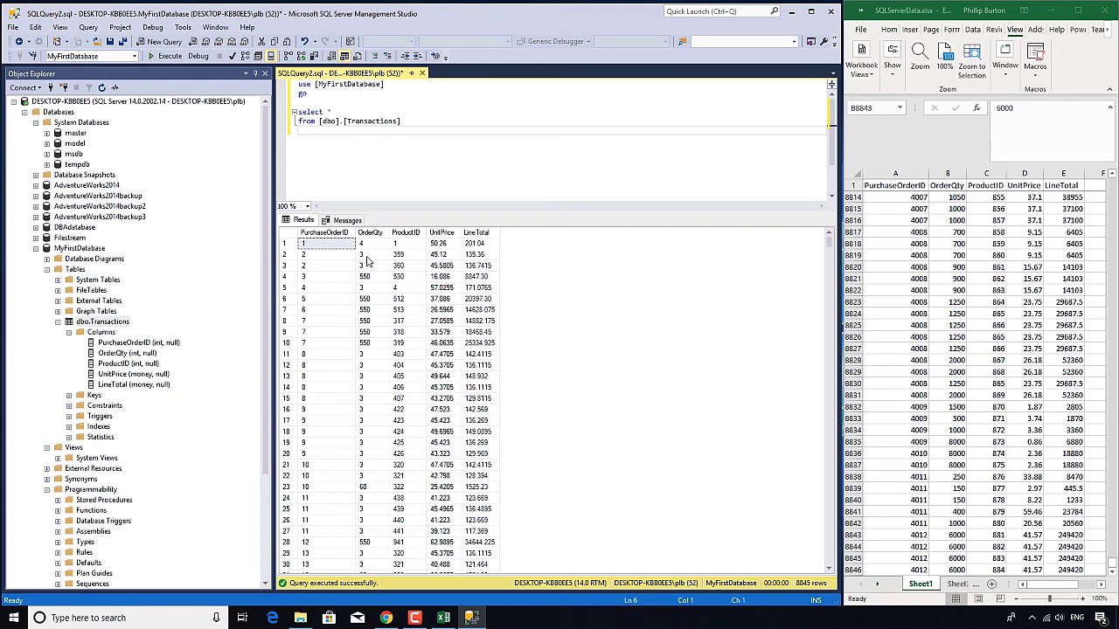
click(401, 243)
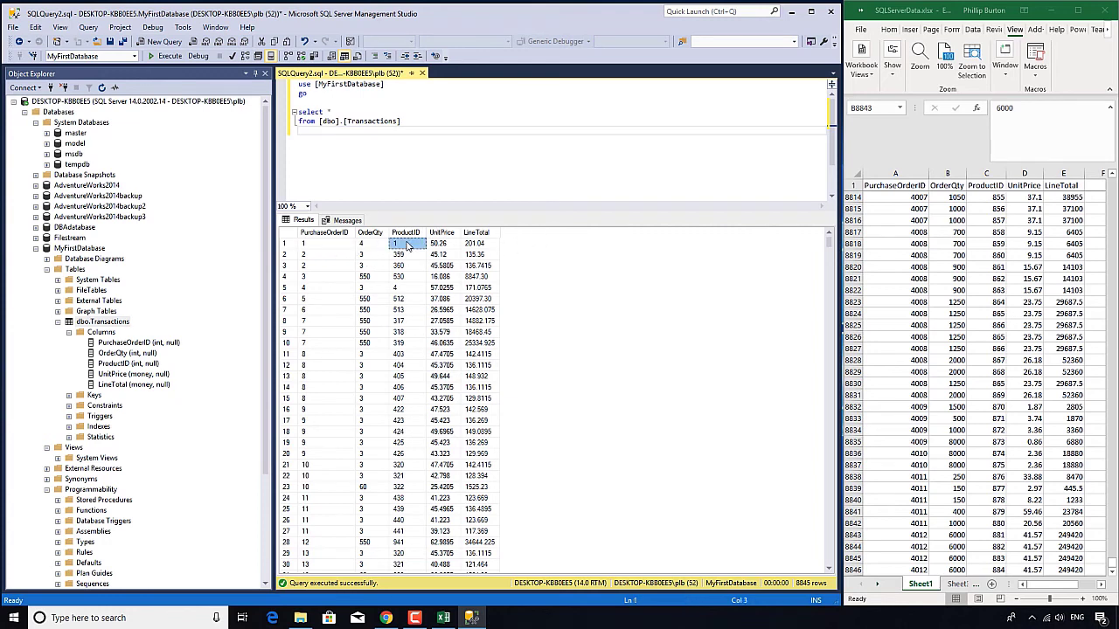